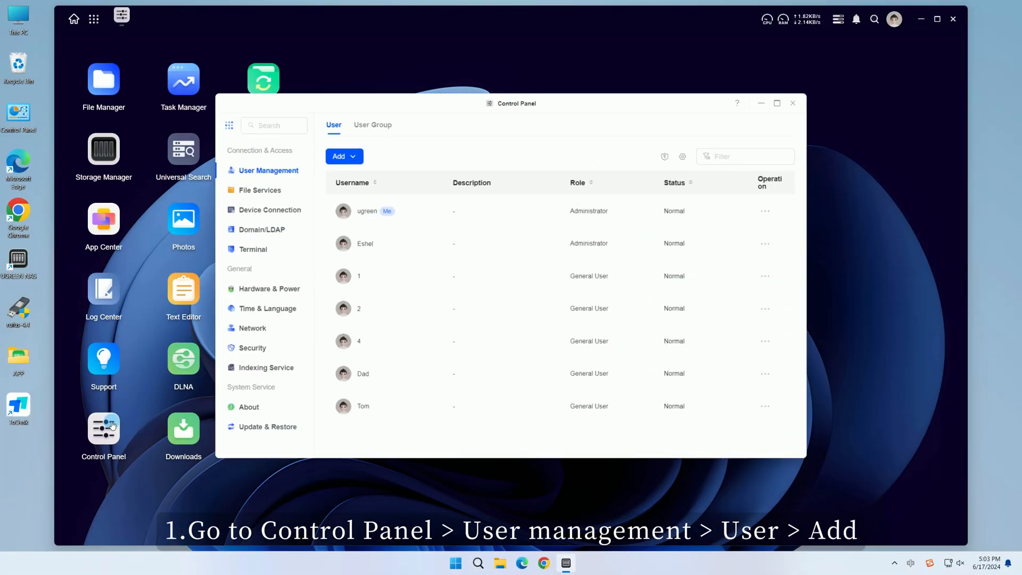
Reveal the add-user options (create, invite, import) on the User Management page
{"action": "left_click", "coordinate": [340, 155]}
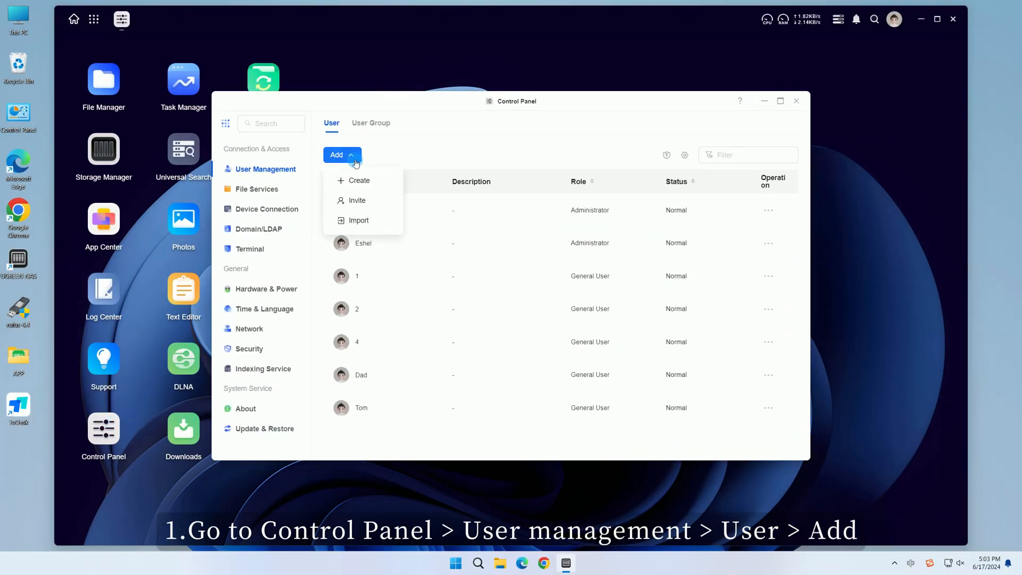
Start a user import and choose DXP4800-A54A-.xlsx as the source spreadsheet
{"action": "left_click", "coordinate": [358, 221]}
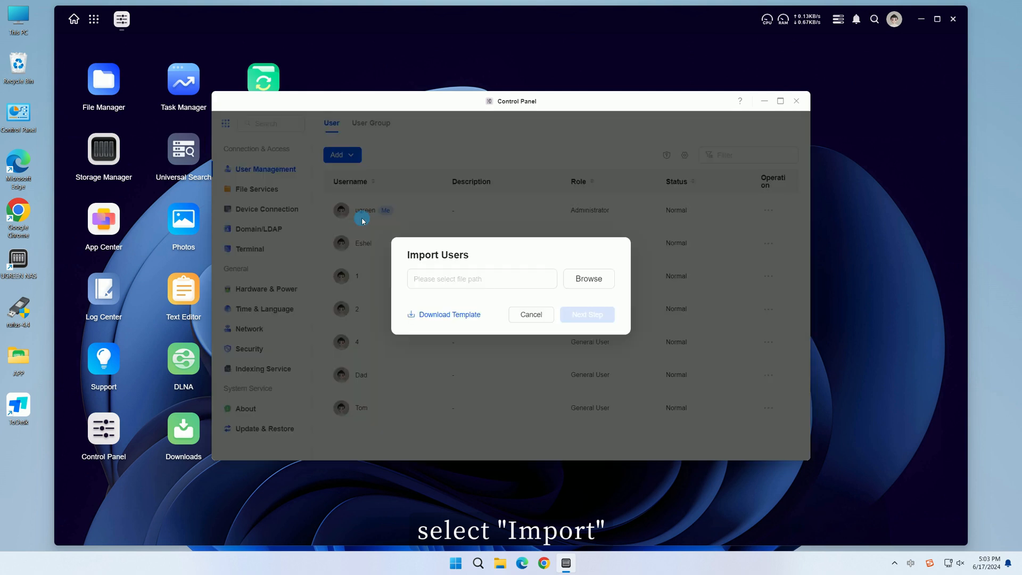
{"action": "left_click", "coordinate": [456, 319]}
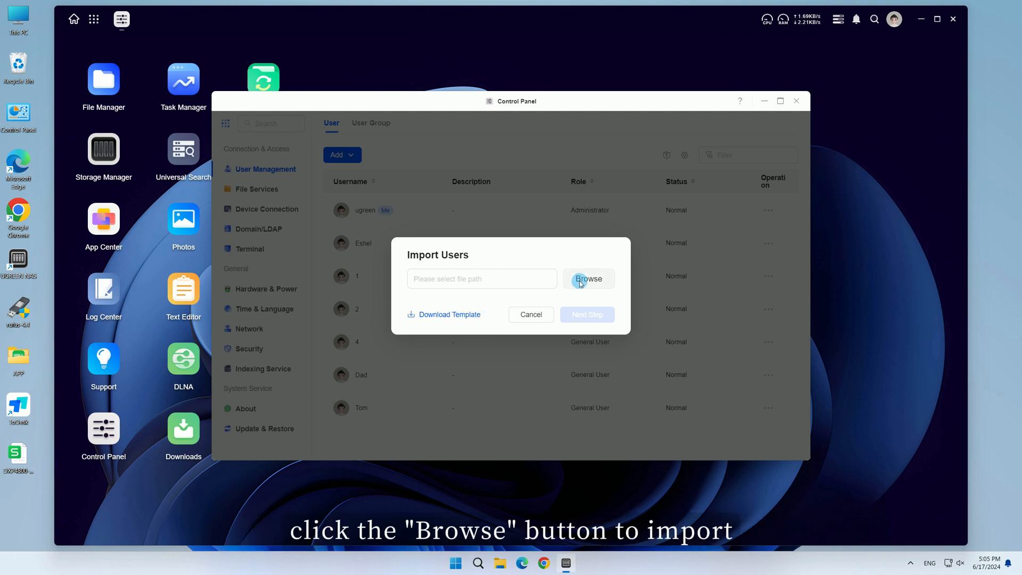
{"action": "left_click", "coordinate": [588, 279]}
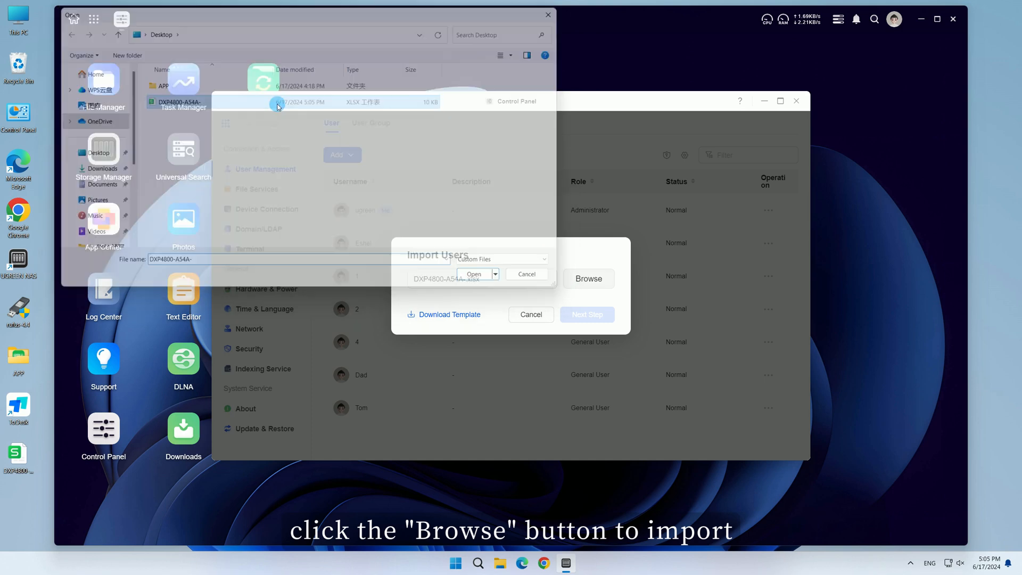
{"action": "left_click", "coordinate": [474, 274]}
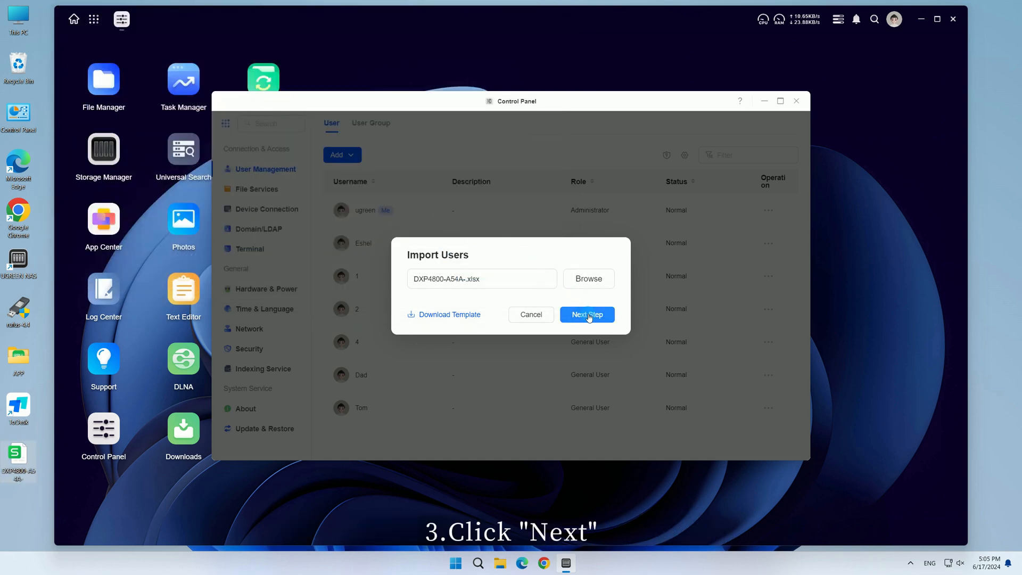
Preview tony, tom and jerry, force password change at first login, and confirm the import
{"action": "left_click", "coordinate": [588, 314]}
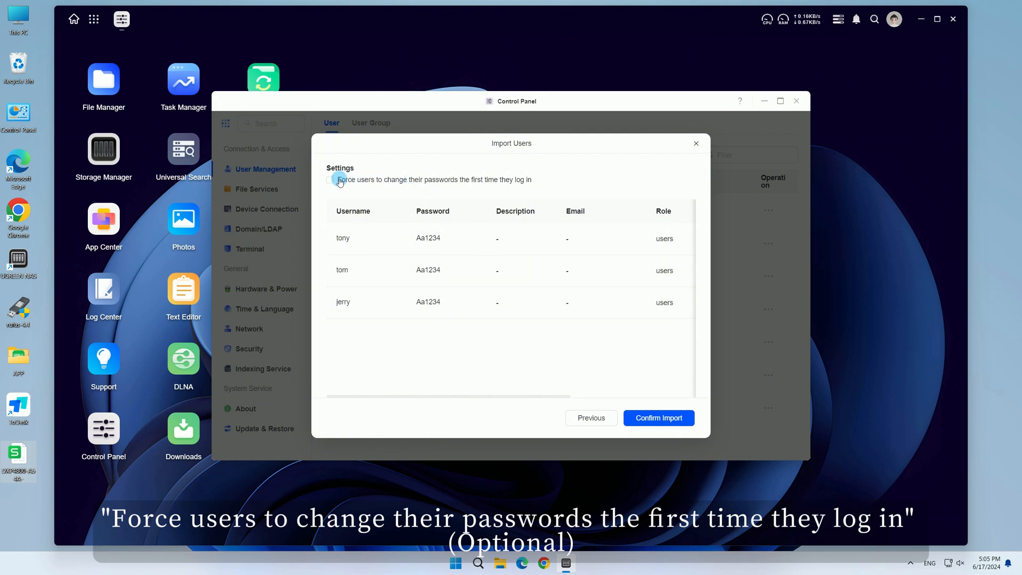
{"action": "left_click", "coordinate": [658, 417]}
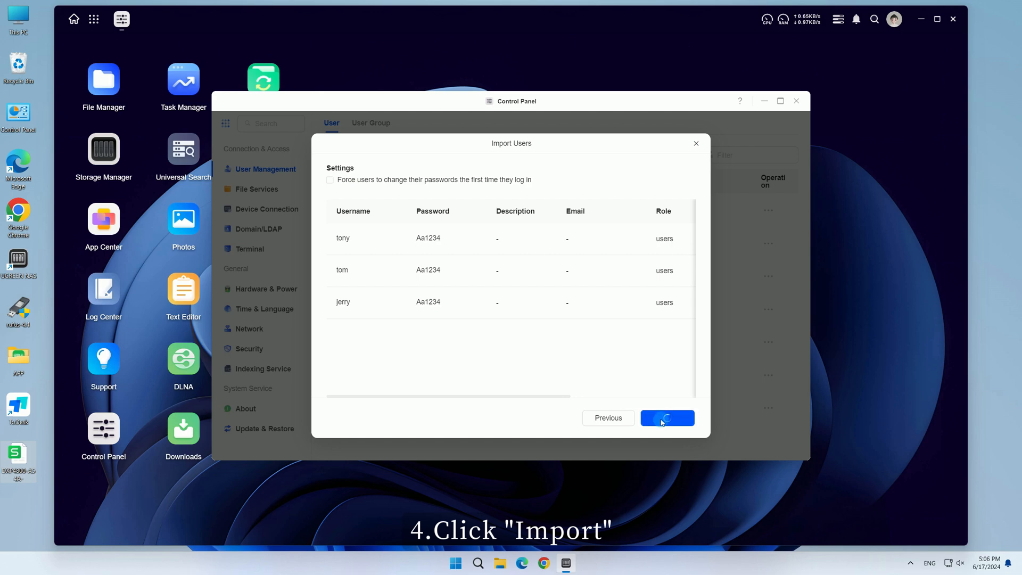
{"action": "left_click", "coordinate": [666, 418]}
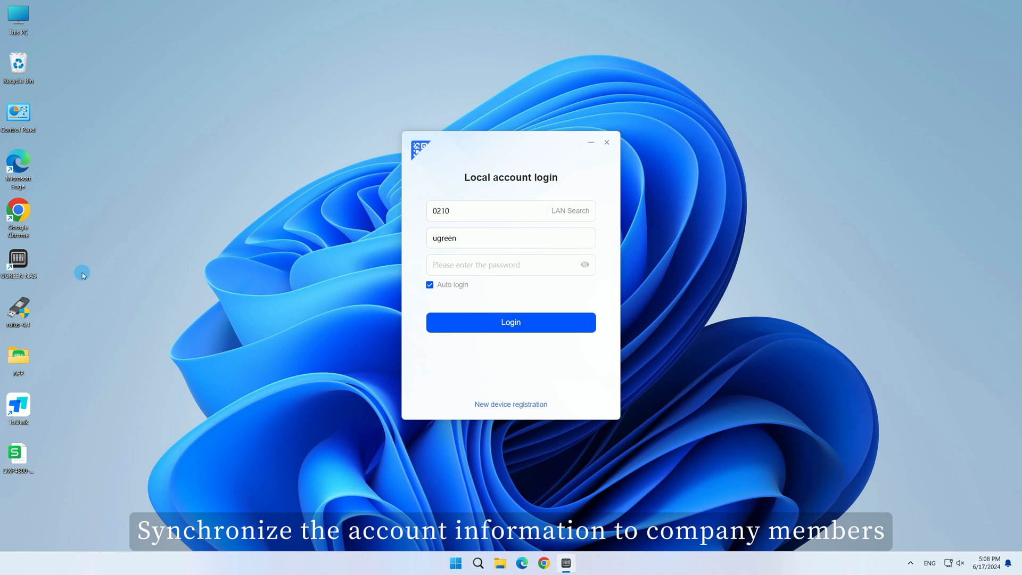
Find DXP4800-A54A on the LAN, log in as jerry, and view the empty user group list
{"action": "left_click", "coordinate": [570, 210]}
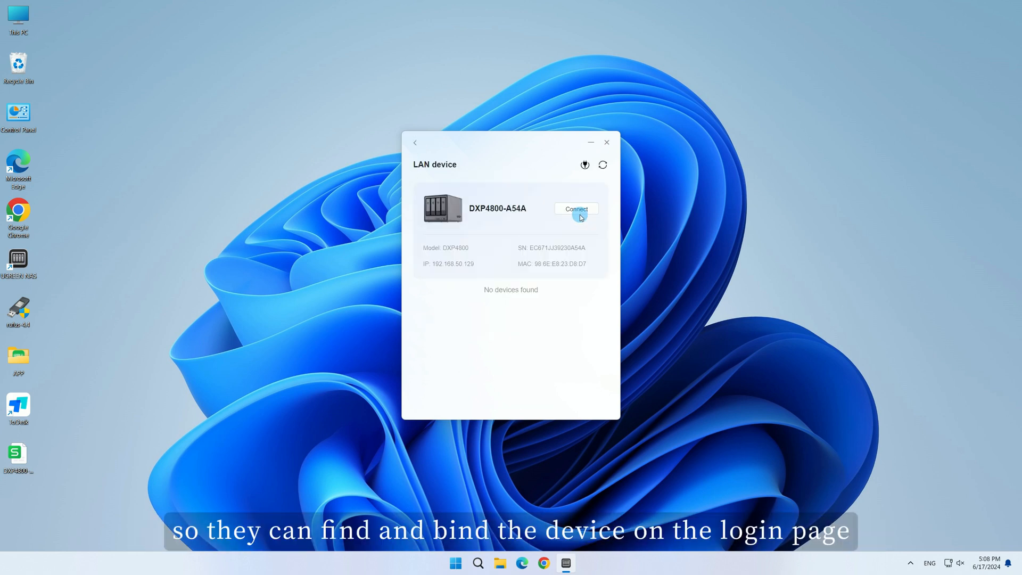
{"action": "left_click", "coordinate": [576, 208]}
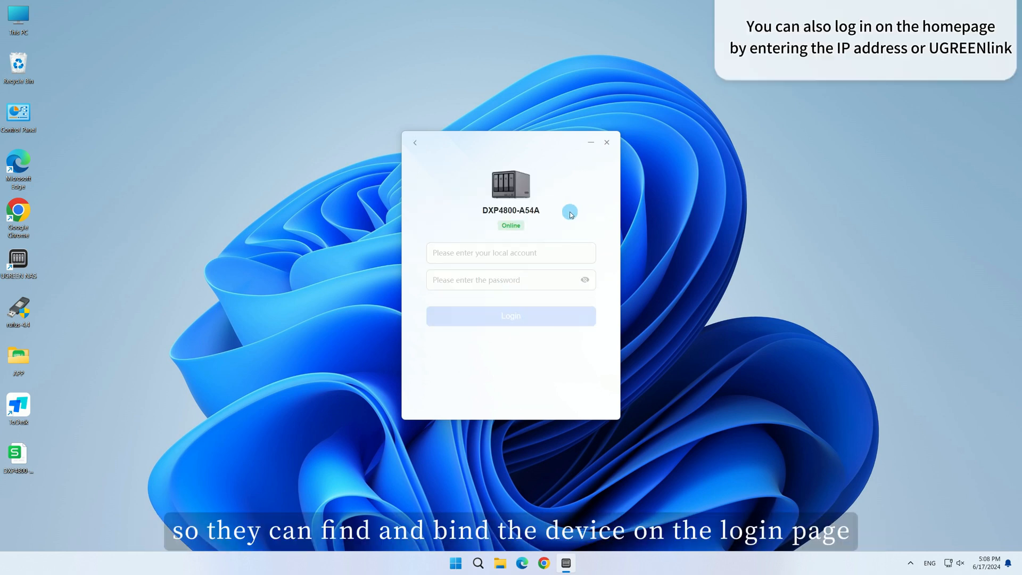
{"action": "type", "text": "jerry"}
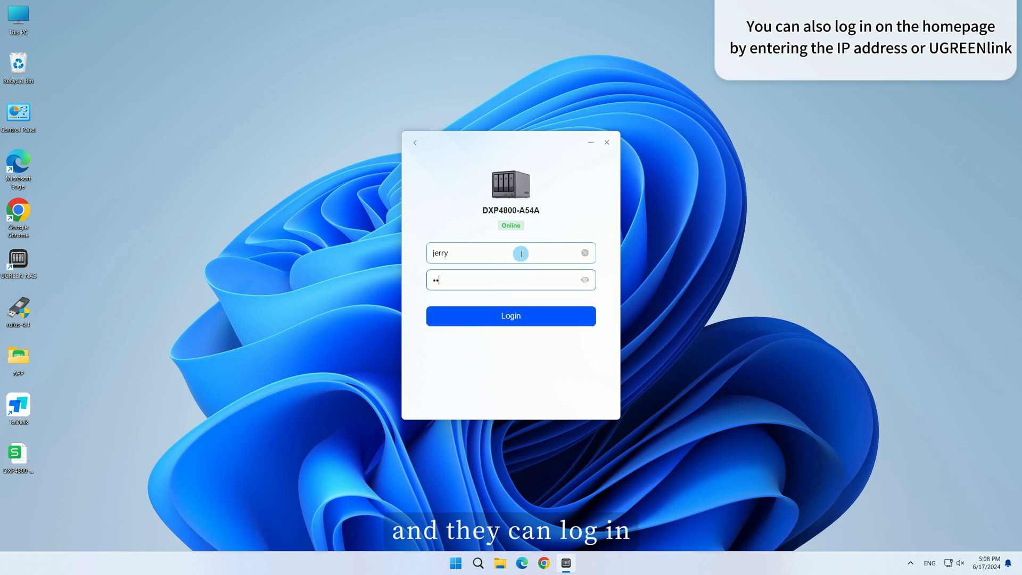
{"action": "left_click", "coordinate": [511, 316]}
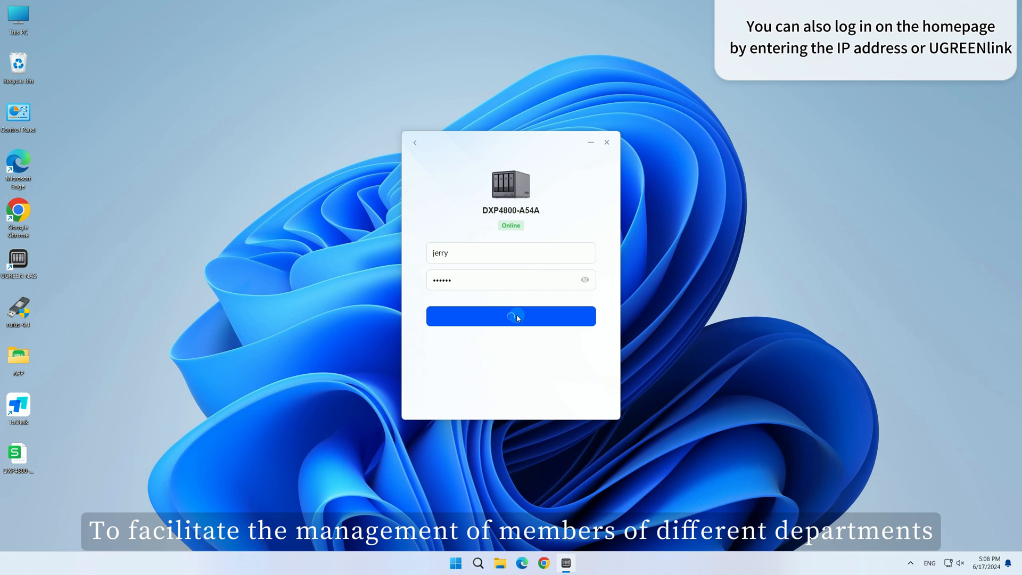
{"action": "left_click", "coordinate": [512, 316]}
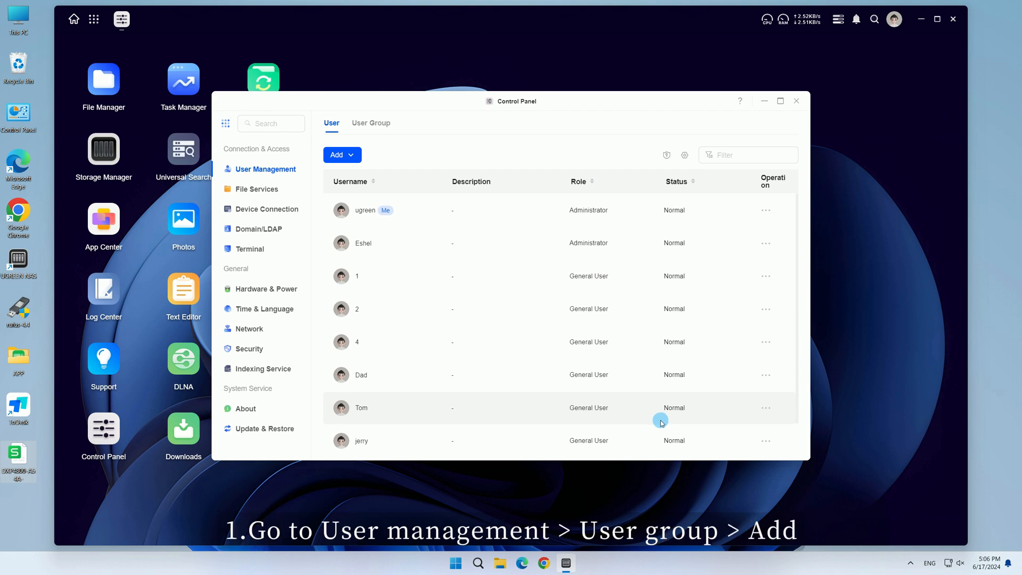
{"action": "left_click", "coordinate": [371, 124]}
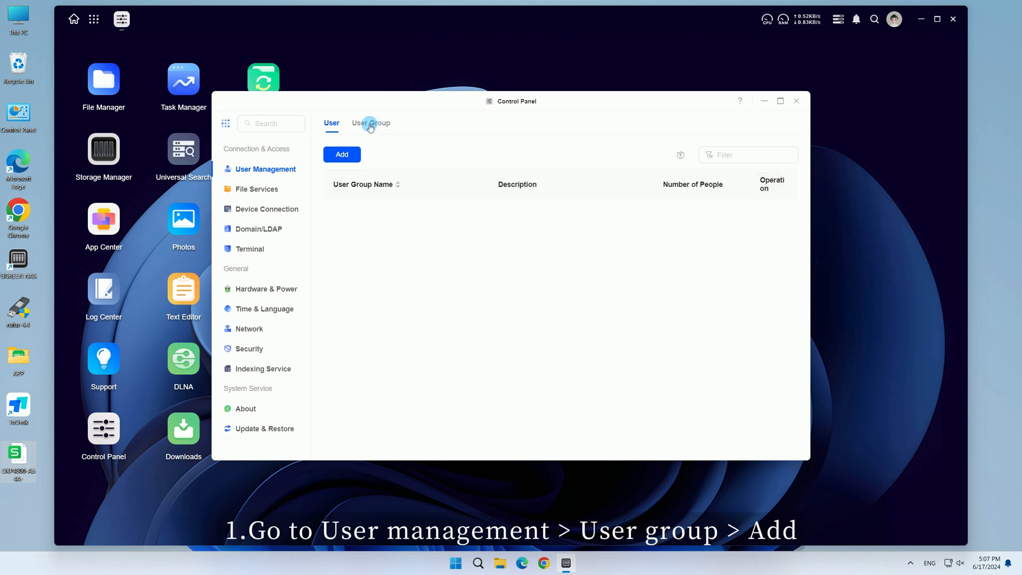
Create group 'wor' with members Tom, jerry, tony and read/write on Photos, docker and file
{"action": "left_click", "coordinate": [341, 155]}
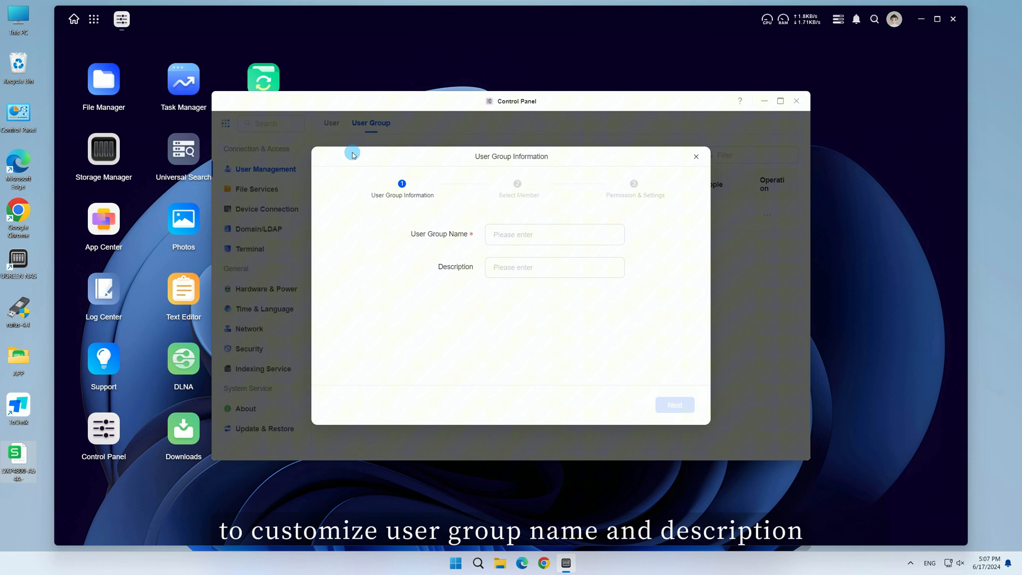
{"action": "type", "text": "wor"}
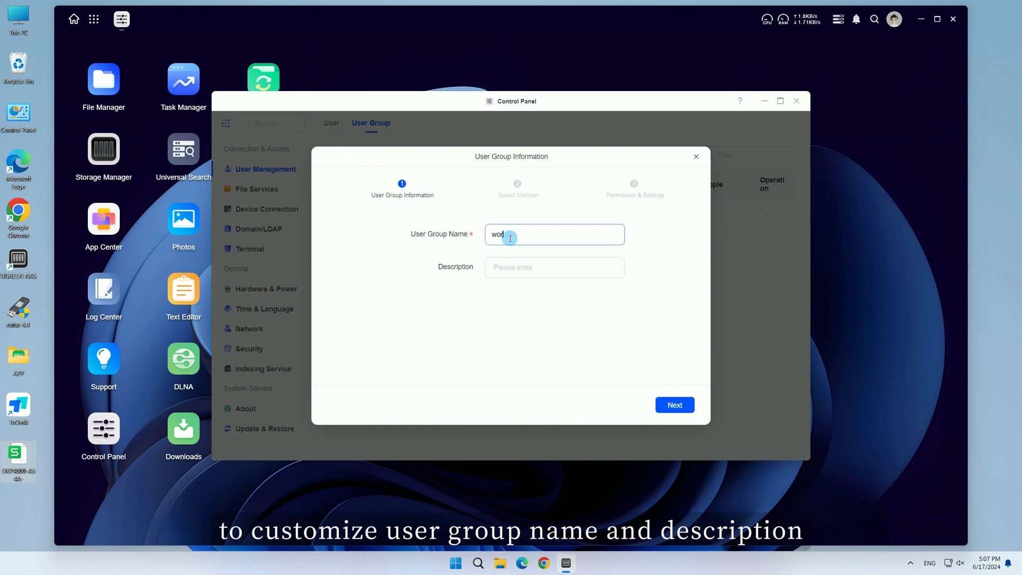
{"action": "left_click", "coordinate": [675, 405]}
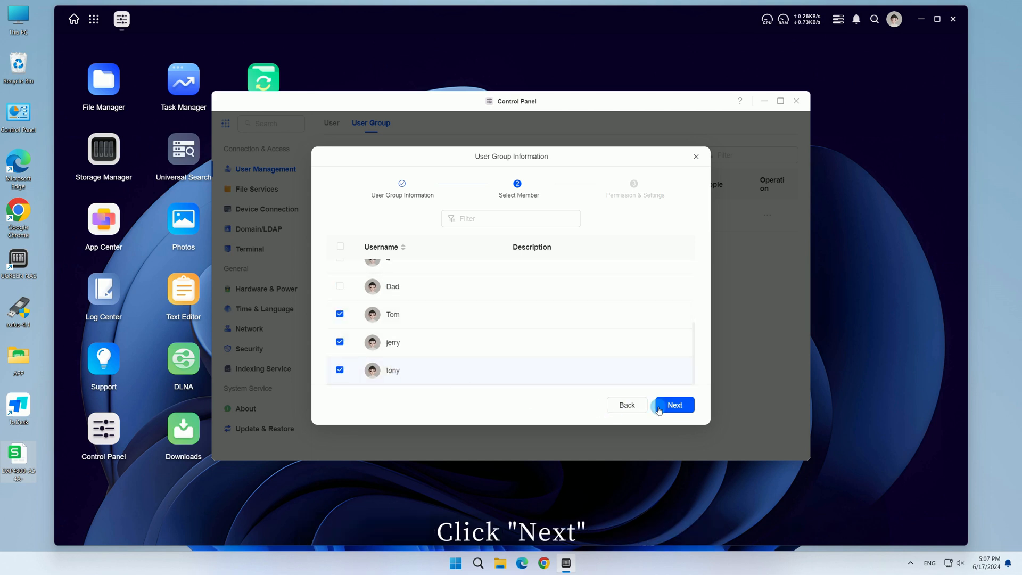
{"action": "left_click", "coordinate": [675, 405]}
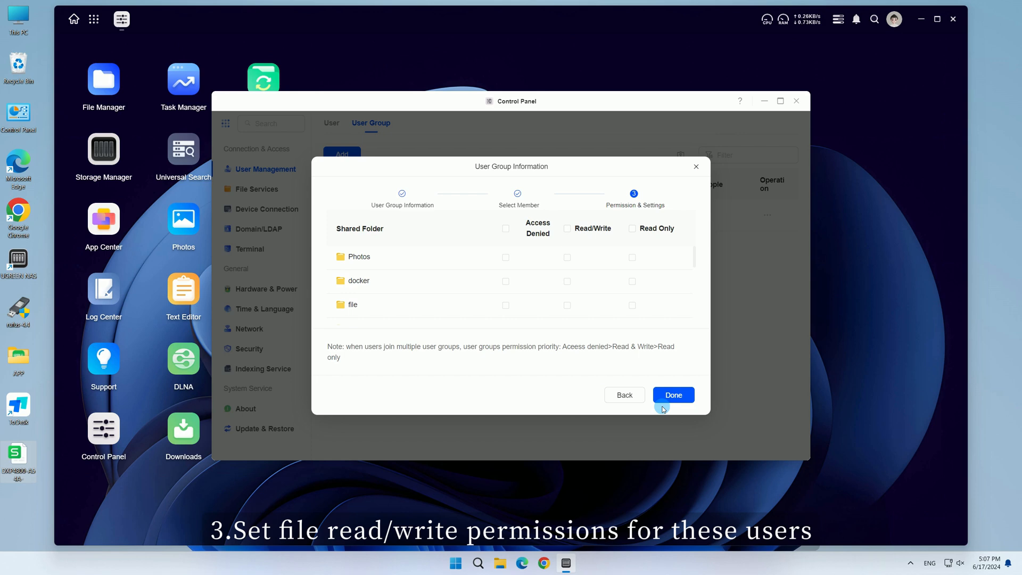
{"action": "left_click", "coordinate": [566, 228]}
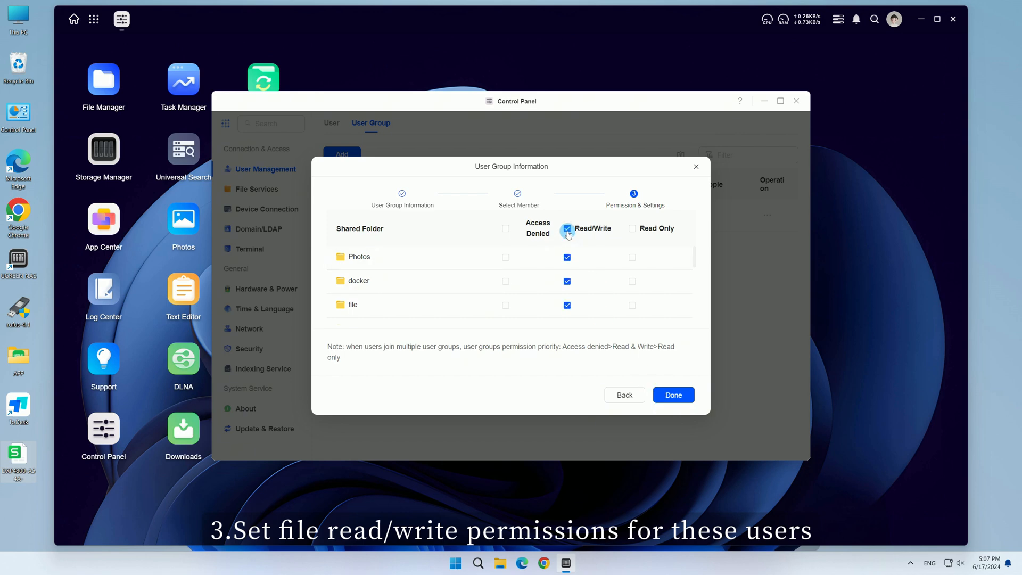